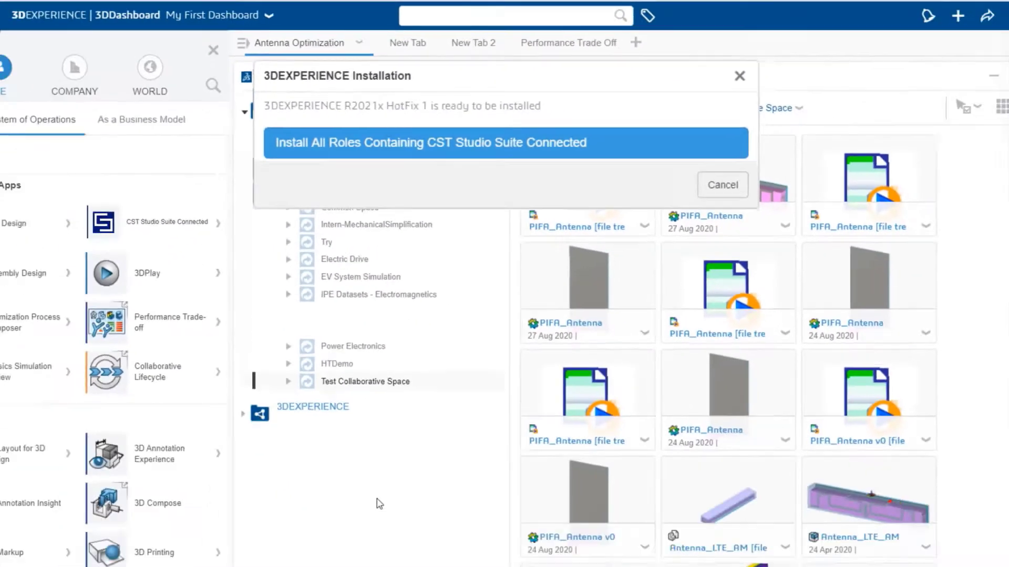
# Show the Pro_Beamy_AntennaStudy enclosure model from the Electromagnetics Simulation Results dashboard
pyautogui.click(721, 185)
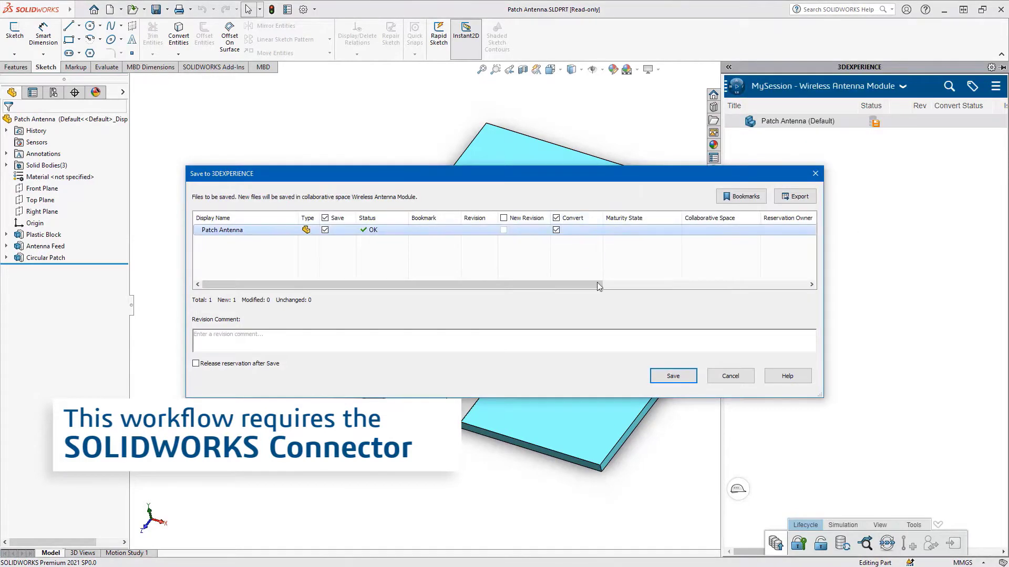
pyautogui.click(673, 376)
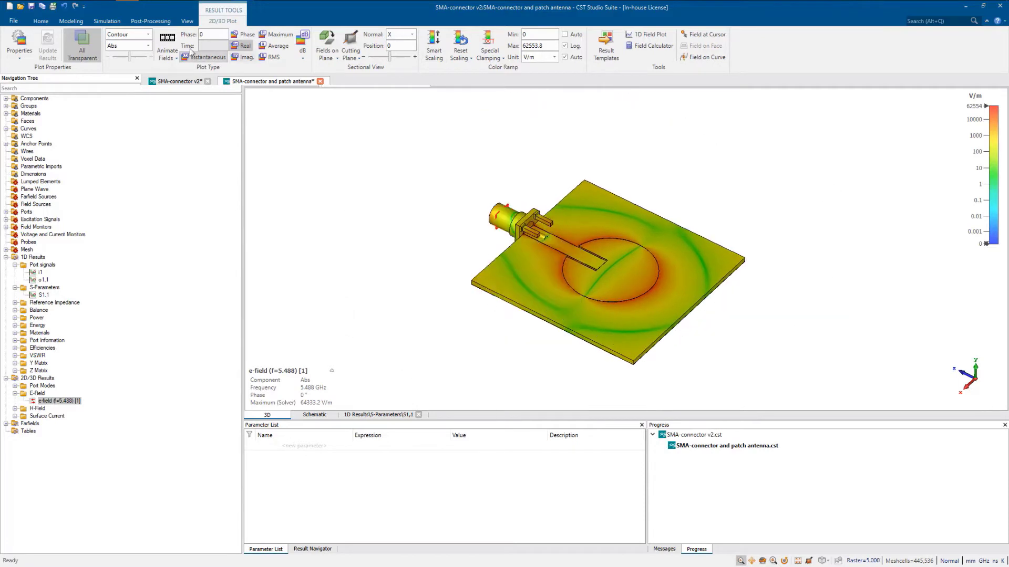
pyautogui.click(50, 439)
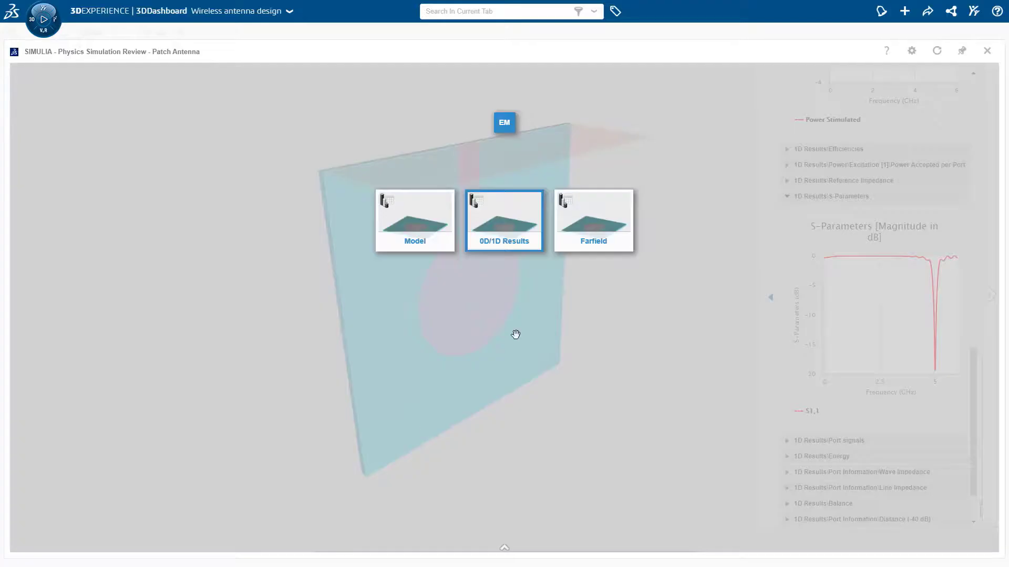
pyautogui.click(592, 220)
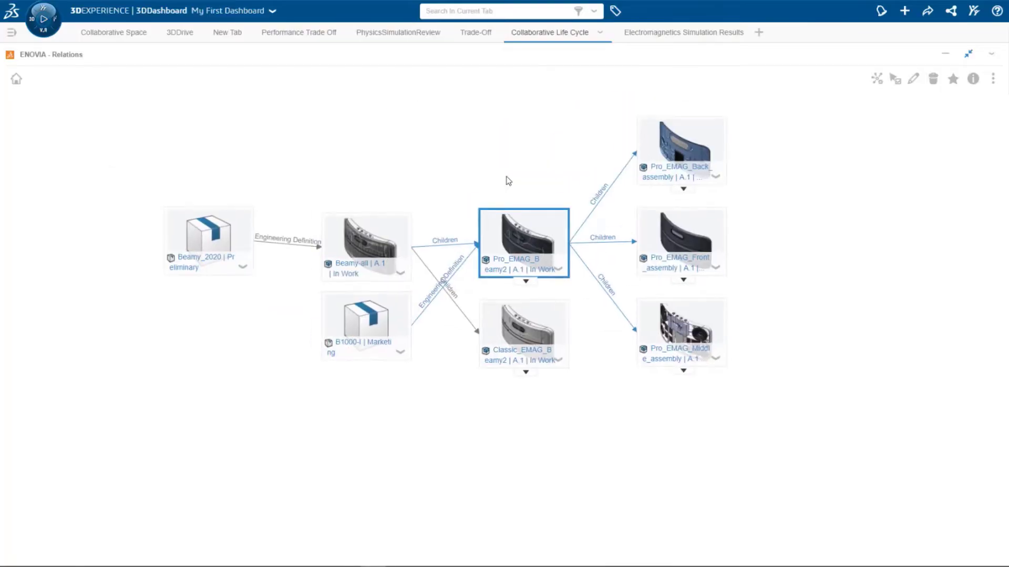
pyautogui.click(683, 33)
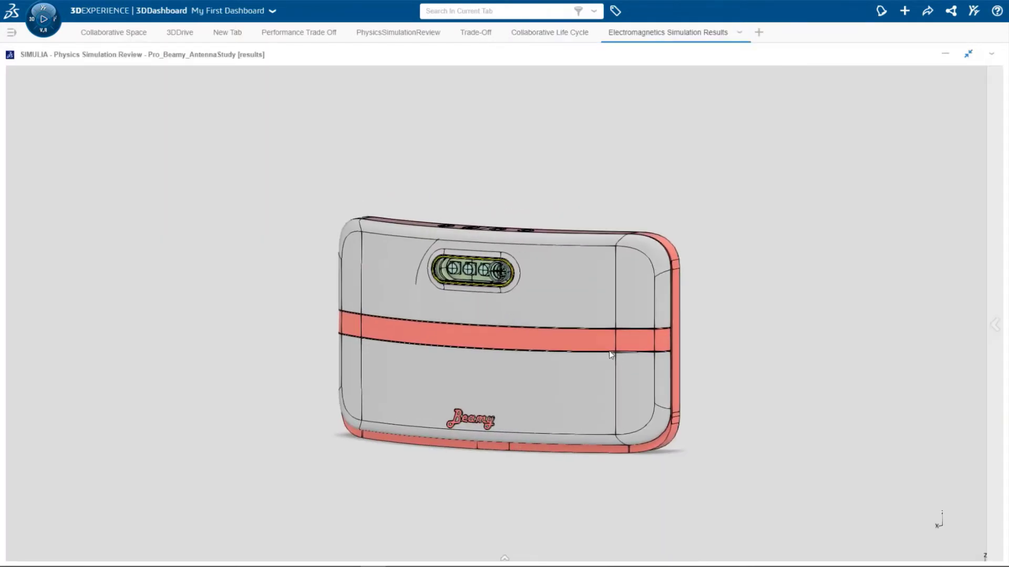